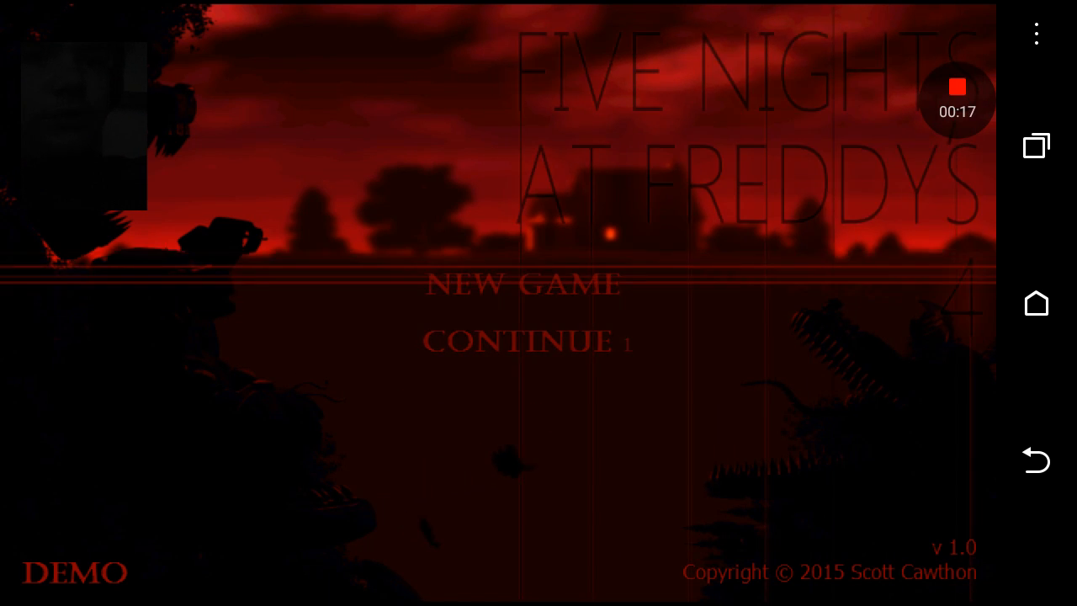
# - Start Night 1 from the title screen, arriving in the bedroom at 12 AM
pyautogui.click(522, 283)
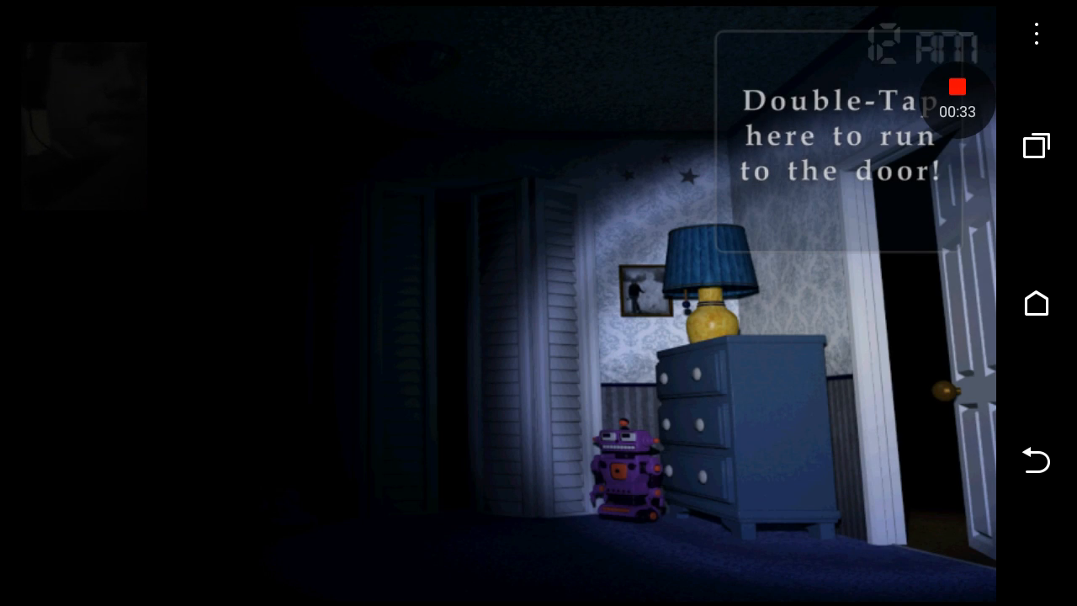
# - Run to the bedroom door, turn away from the bed, and run back from the hallway as 1 AM arrives
pyautogui.doubleClick(838, 134)
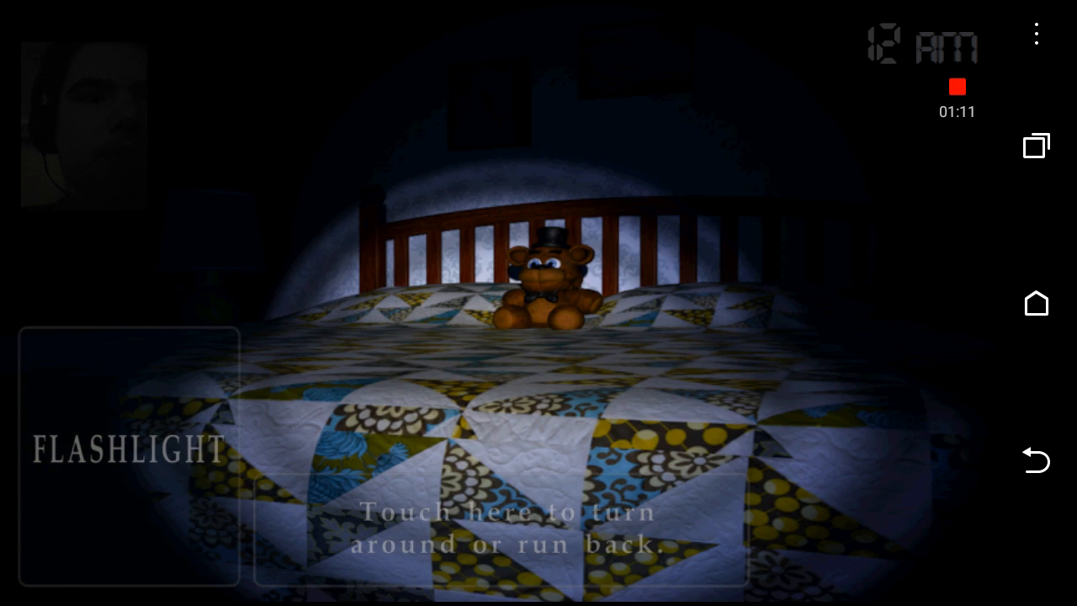
pyautogui.click(502, 528)
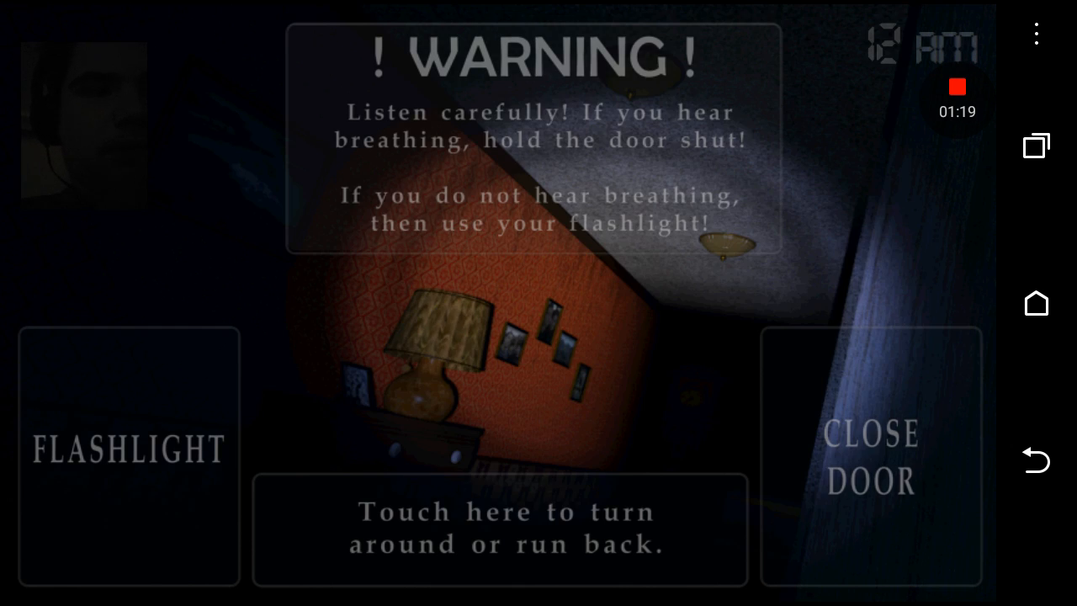
pyautogui.click(500, 528)
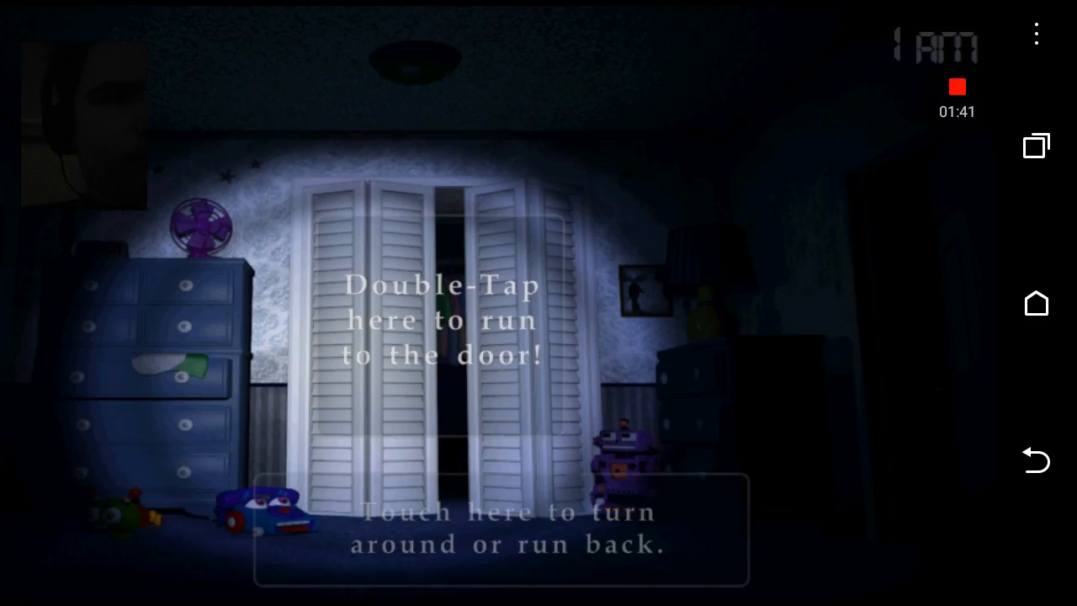
# - Check the closet, run to the hallway door, retreat, and return to the door by 2 AM
pyautogui.doubleClick(441, 320)
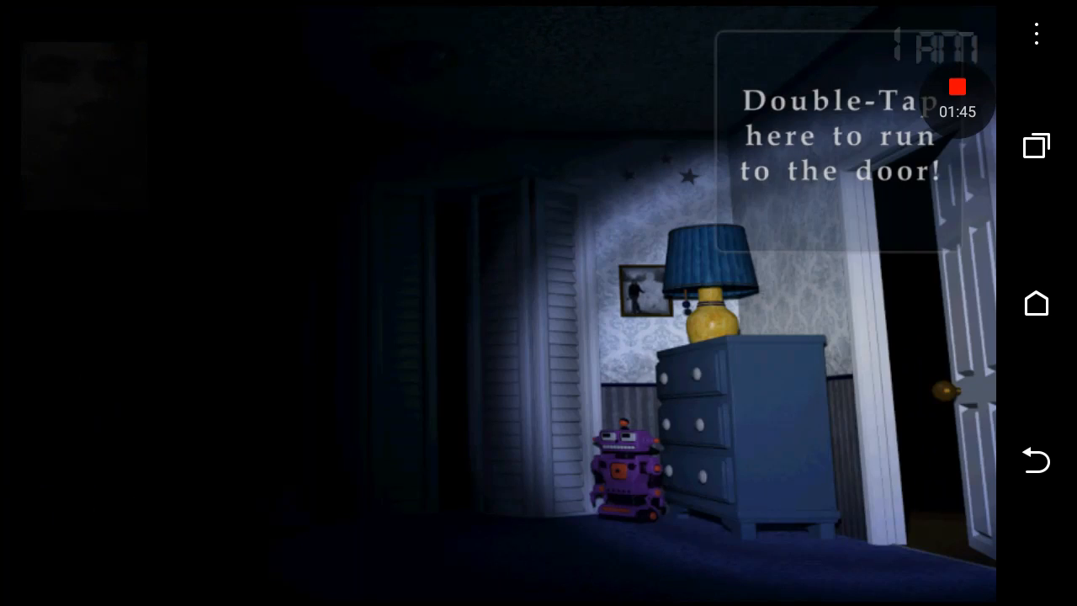
pyautogui.doubleClick(838, 135)
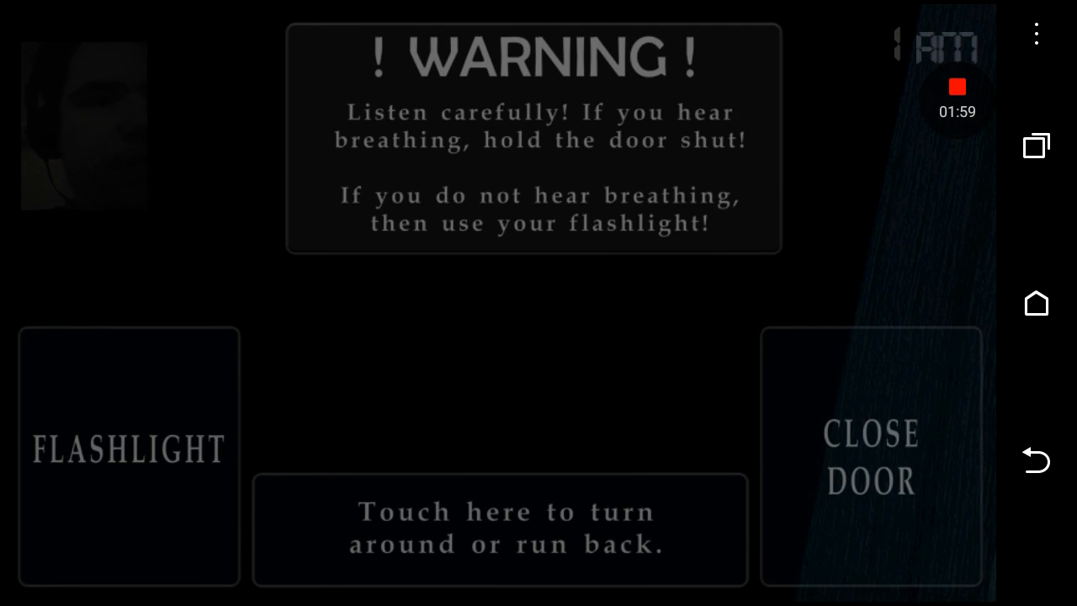
pyautogui.click(128, 449)
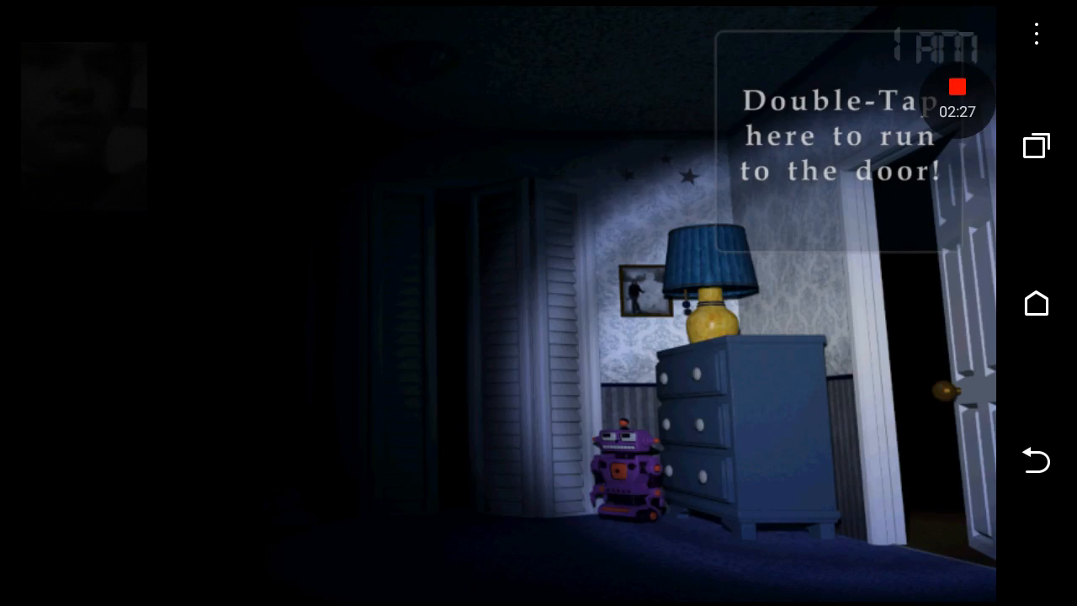
pyautogui.doubleClick(838, 134)
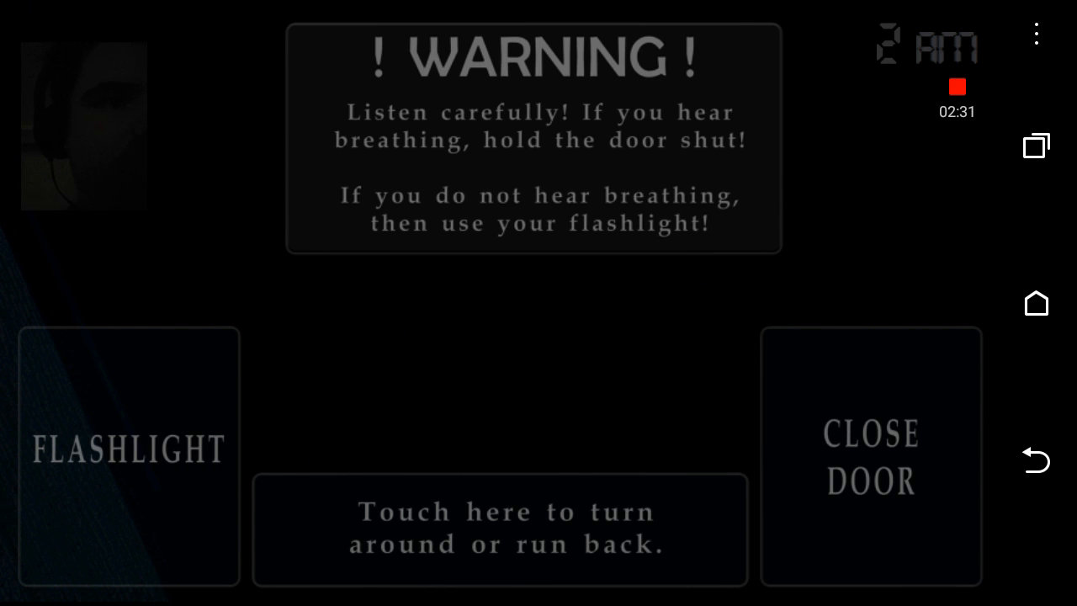
# - Return to the bedroom and alternate between closet and door, ending at the closet at 3 AM
pyautogui.click(128, 447)
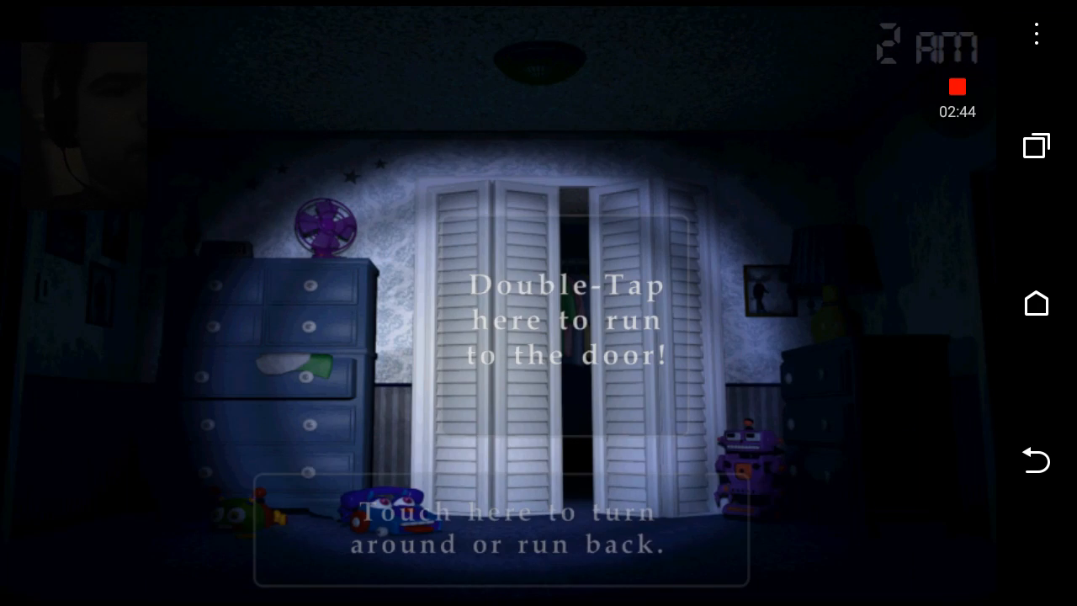
pyautogui.doubleClick(539, 320)
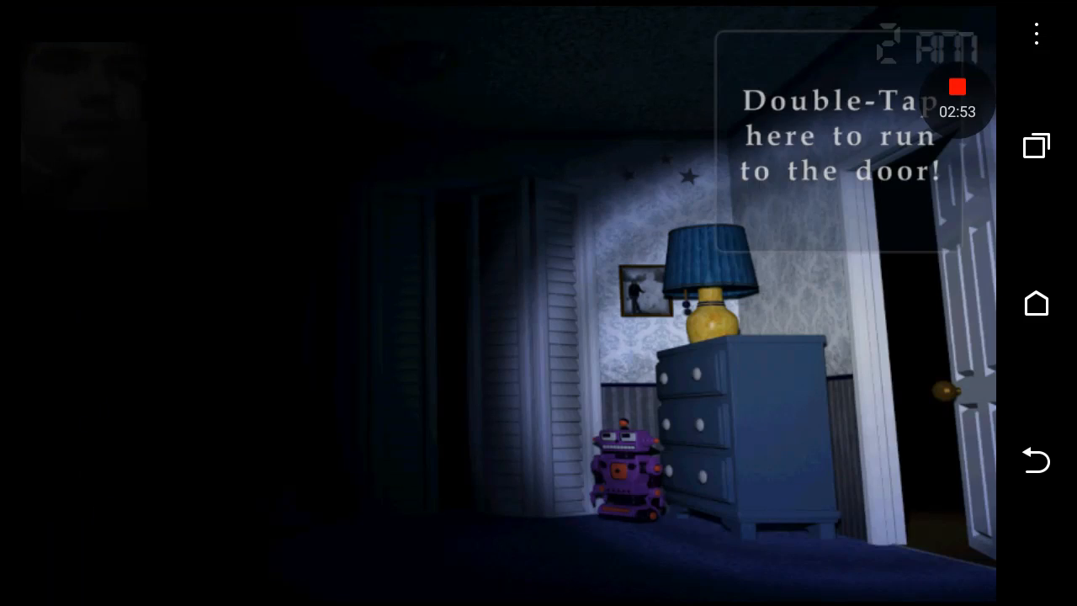
pyautogui.doubleClick(841, 135)
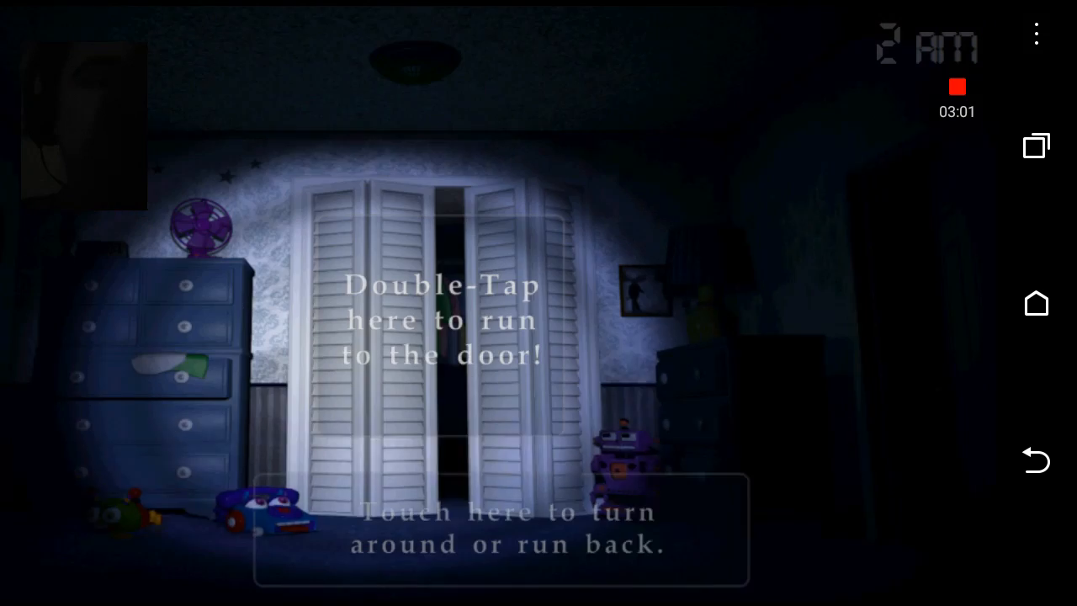
pyautogui.doubleClick(441, 318)
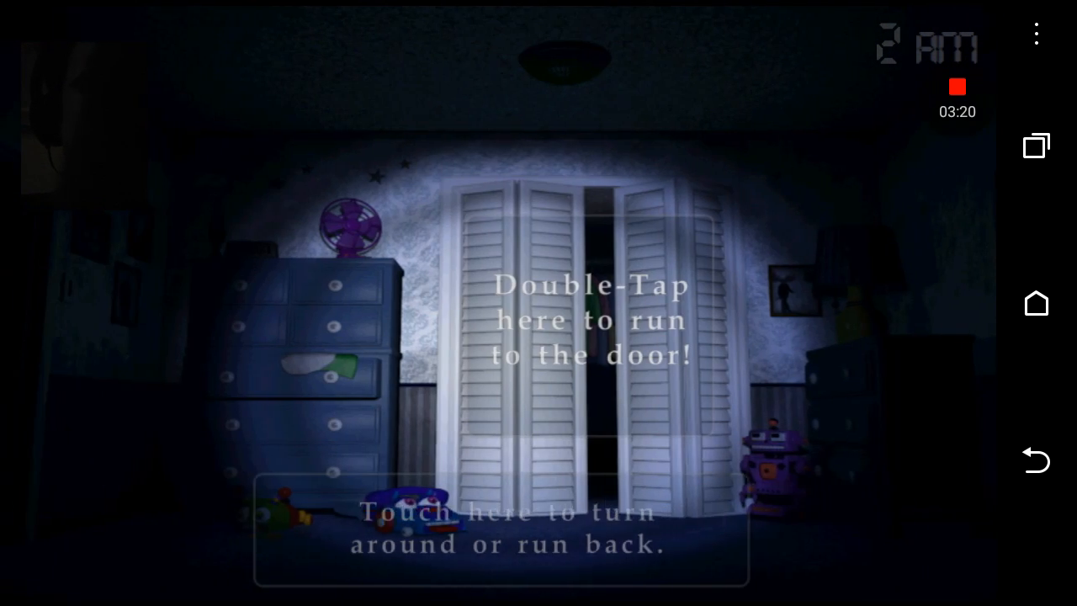
pyautogui.doubleClick(589, 320)
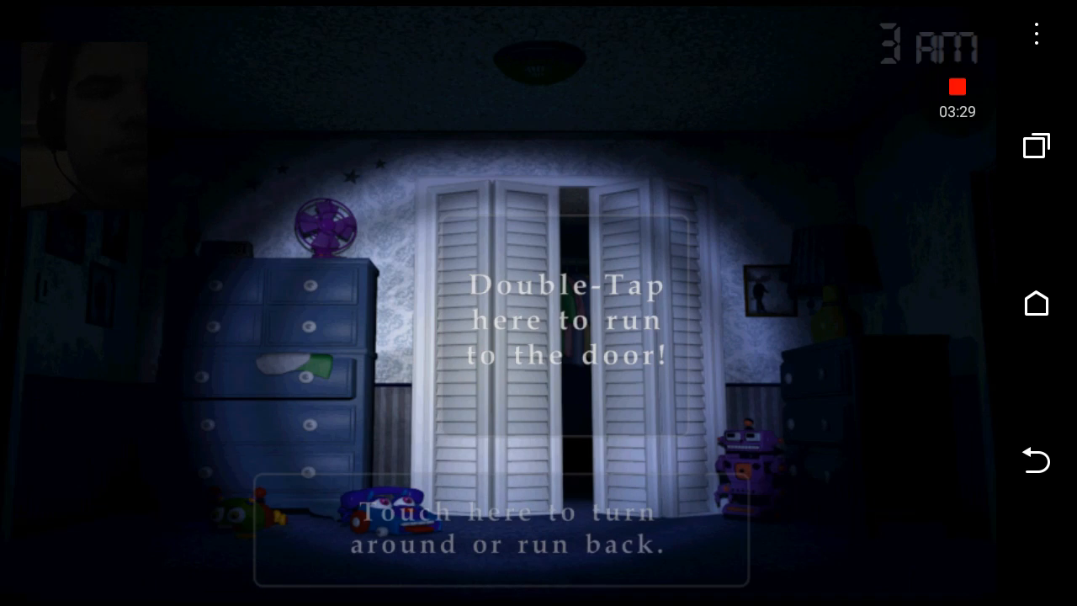
# - Shuttle between the closet and the bedroom door twice, ending at the door
pyautogui.doubleClick(564, 320)
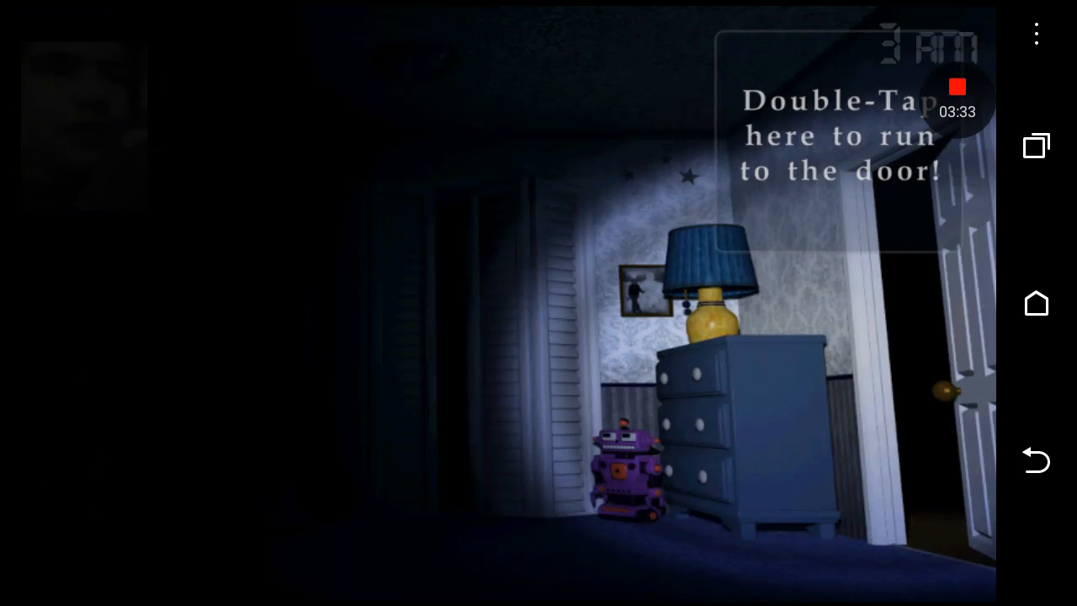
pyautogui.doubleClick(841, 135)
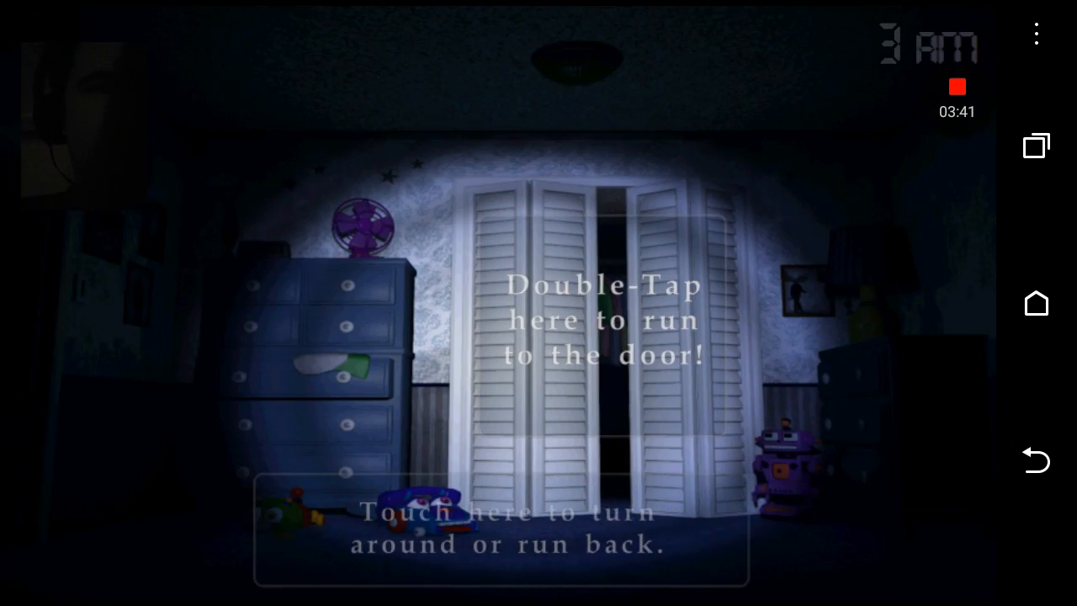
pyautogui.doubleClick(602, 320)
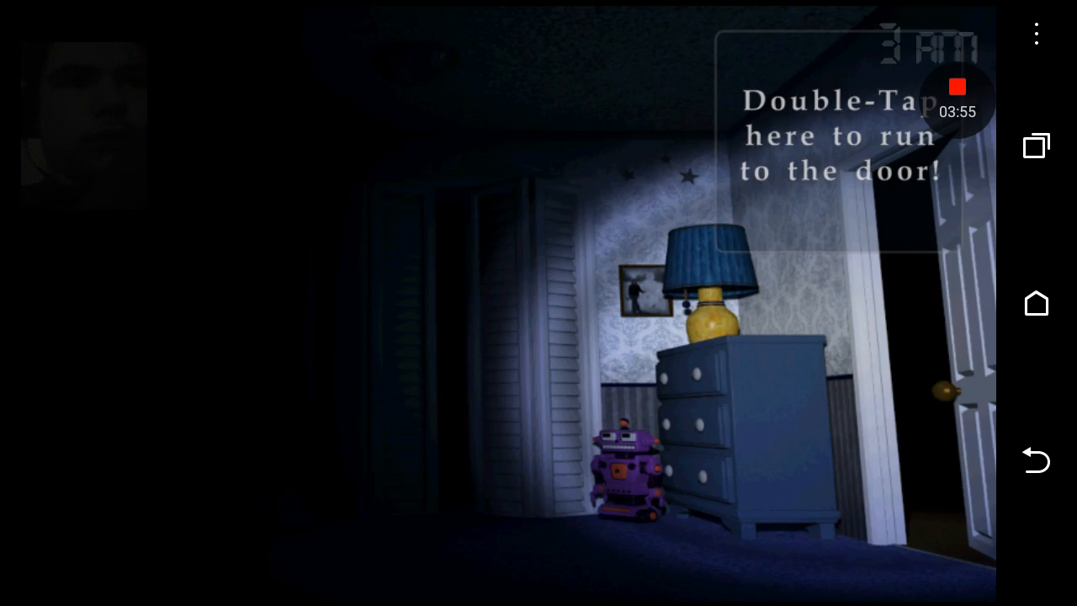
pyautogui.doubleClick(840, 135)
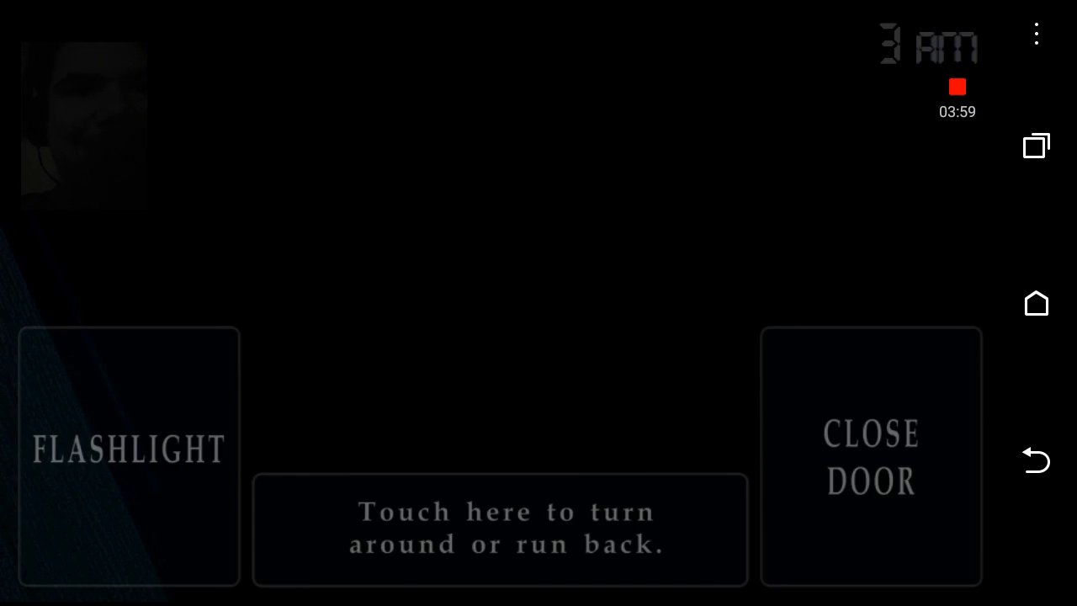
# - Guard the hallway door, checking it with the flashlight until the clock reaches 4 AM
pyautogui.click(128, 448)
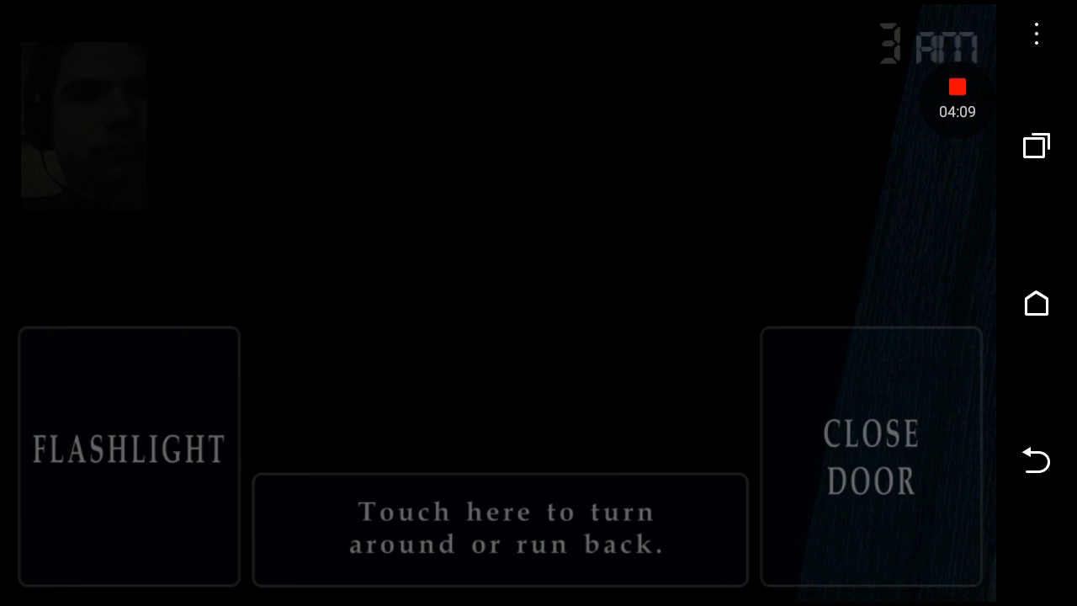
pyautogui.click(872, 458)
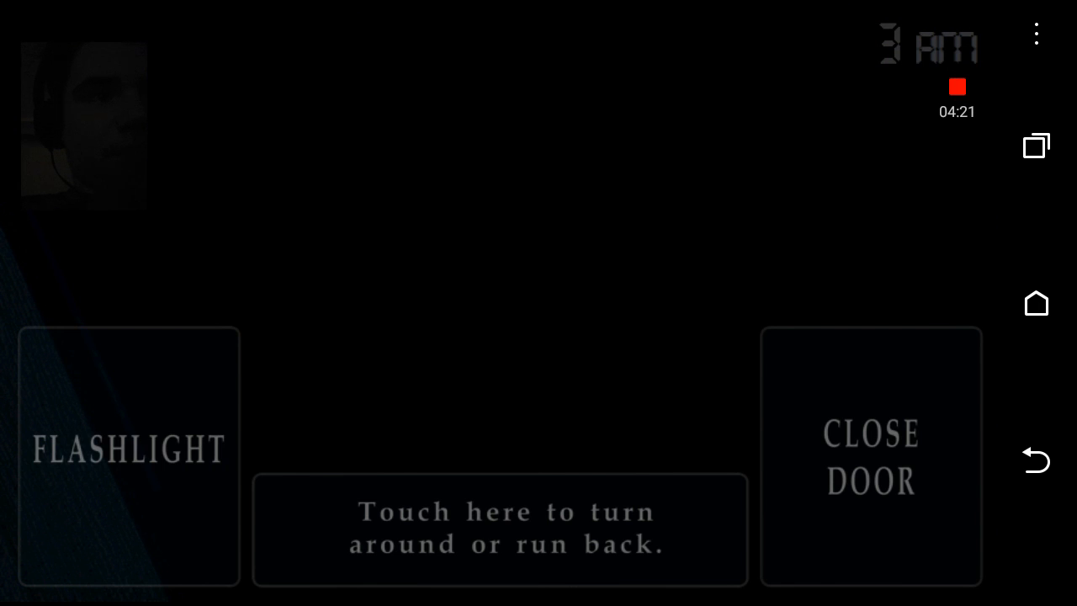
pyautogui.click(128, 448)
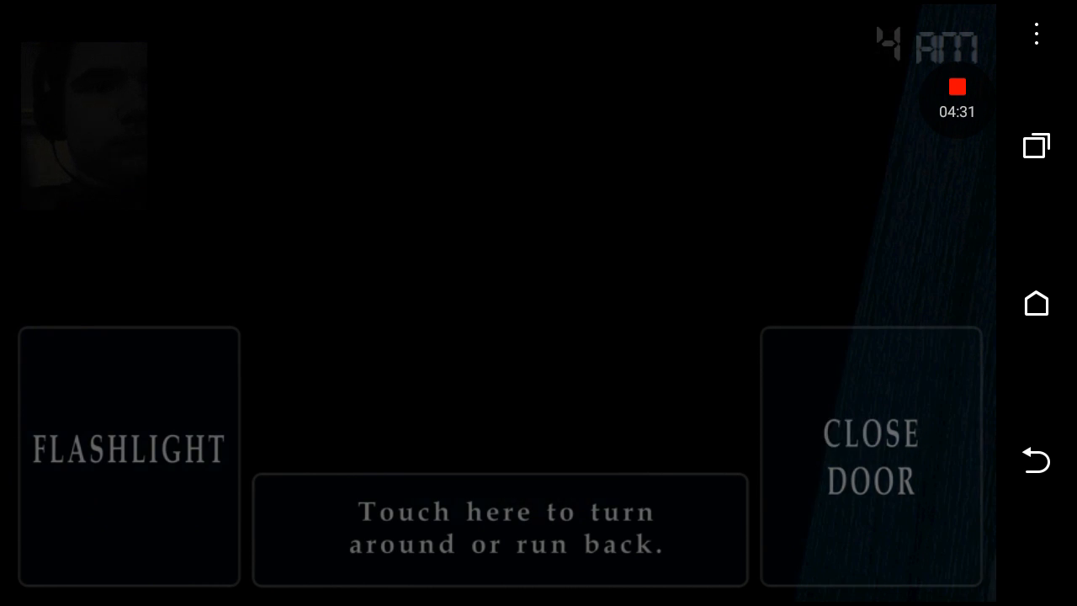
pyautogui.click(128, 447)
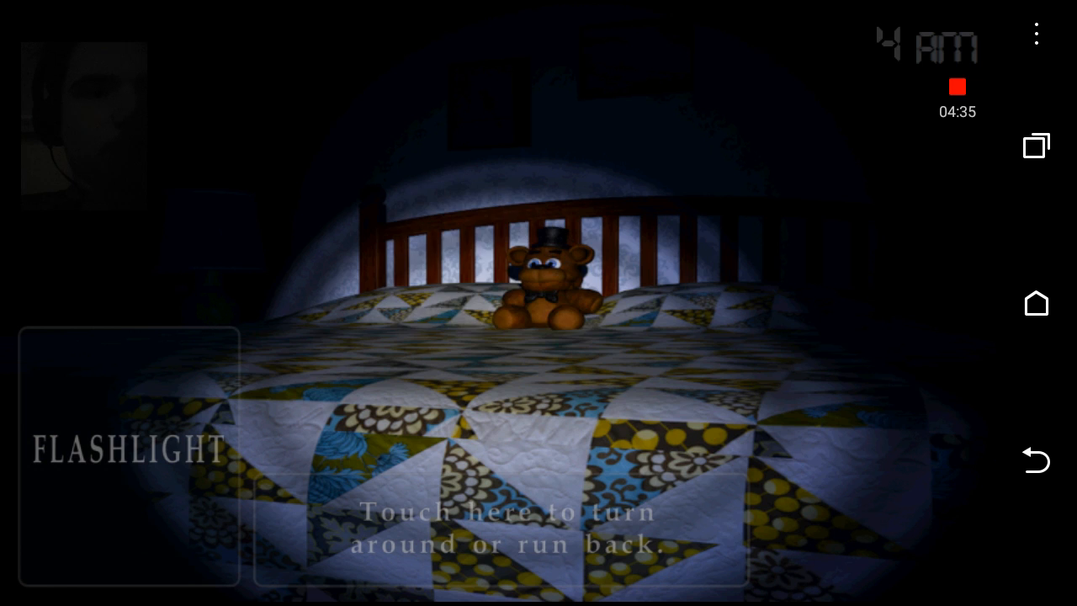
pyautogui.click(505, 522)
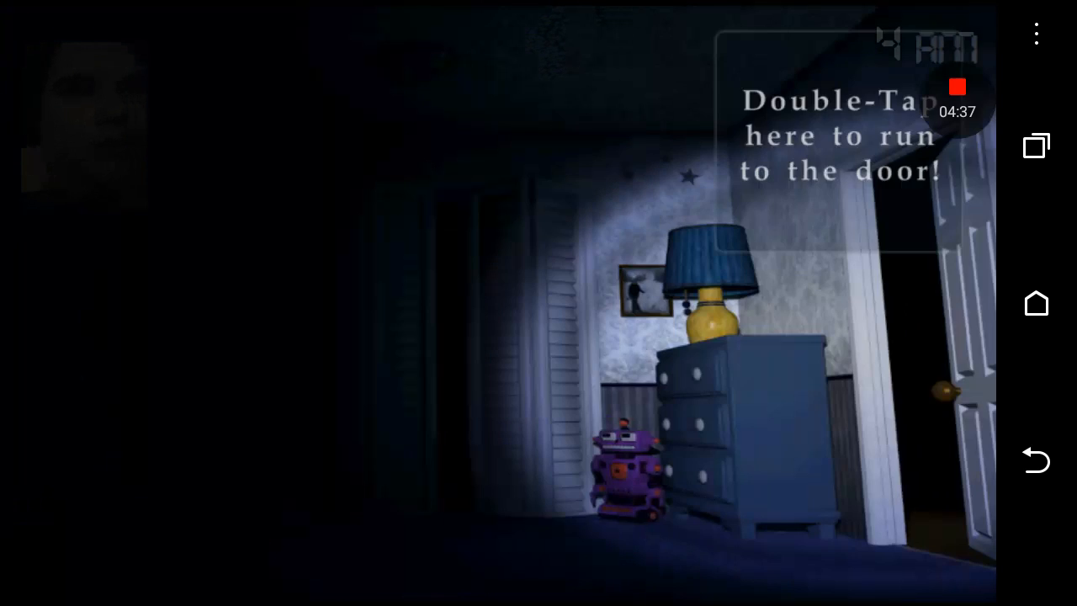
pyautogui.doubleClick(838, 134)
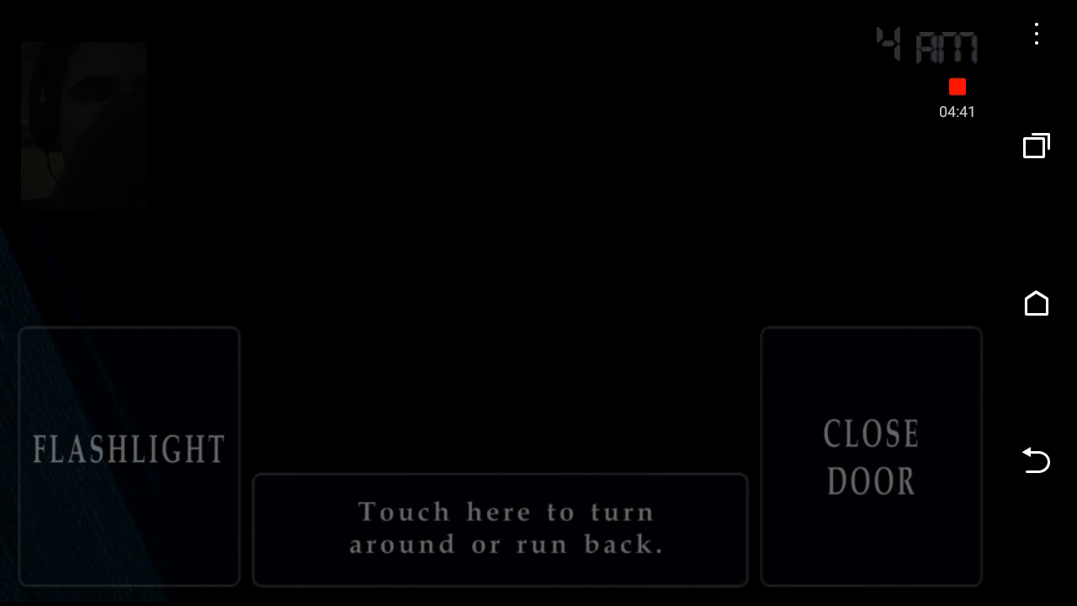
pyautogui.click(502, 528)
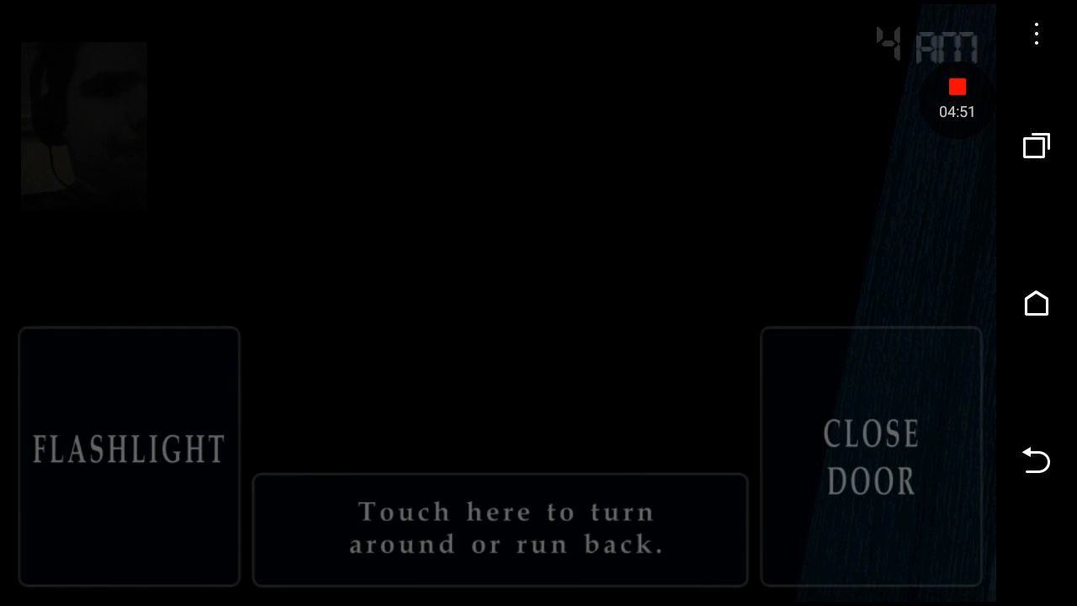
# - Check the hallway with the flashlight and turn around at the door as 5 AM arrives
pyautogui.click(128, 447)
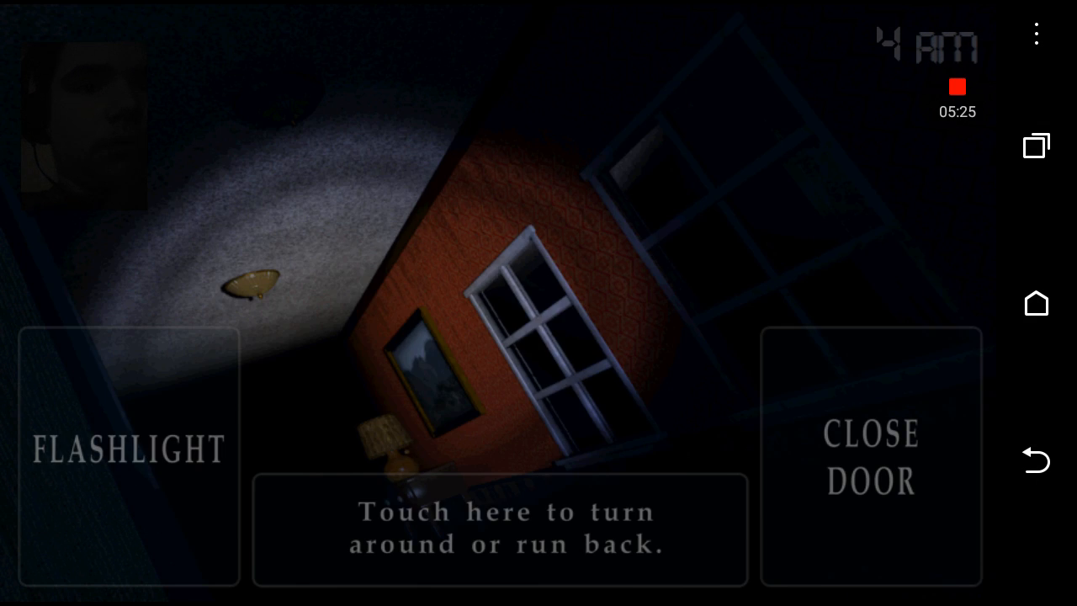
pyautogui.click(500, 530)
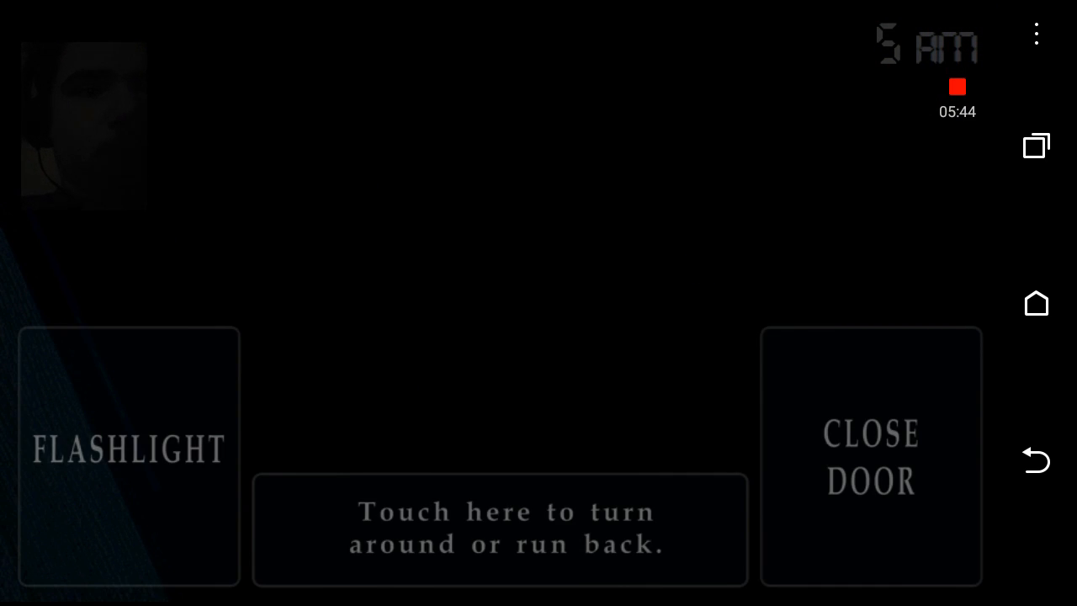
# - Turn to face the bedroom, look toward the closet, and run back to the hallway door
pyautogui.click(128, 447)
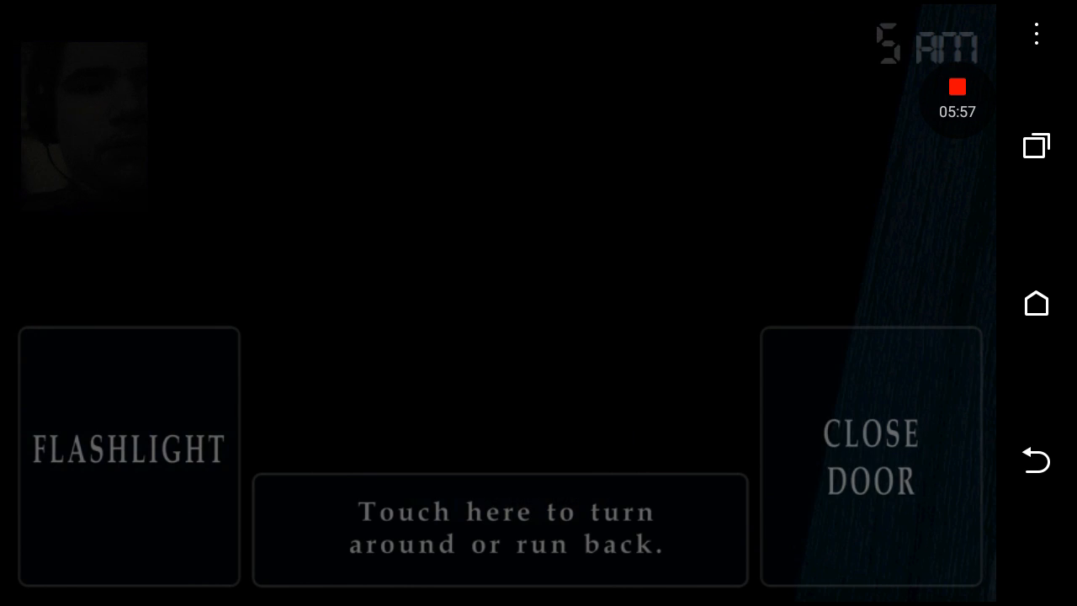
pyautogui.click(871, 458)
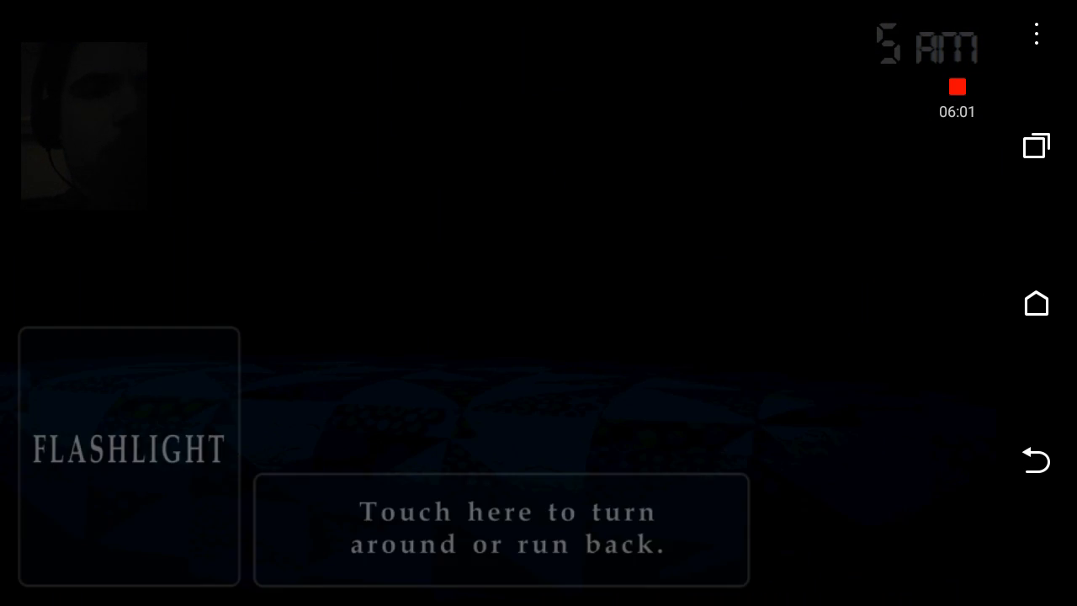
pyautogui.click(128, 455)
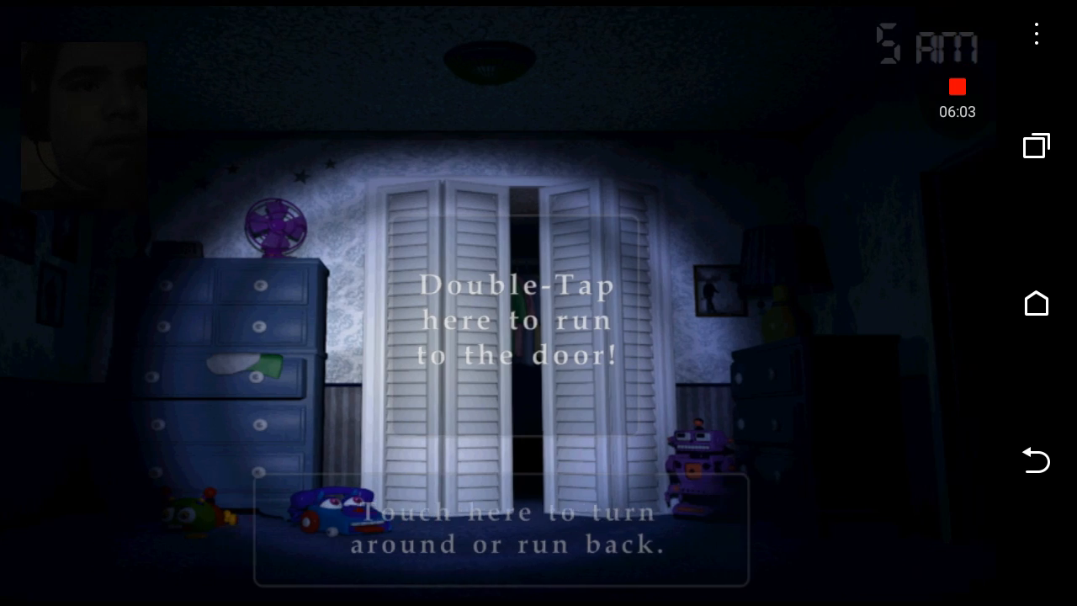
pyautogui.doubleClick(517, 320)
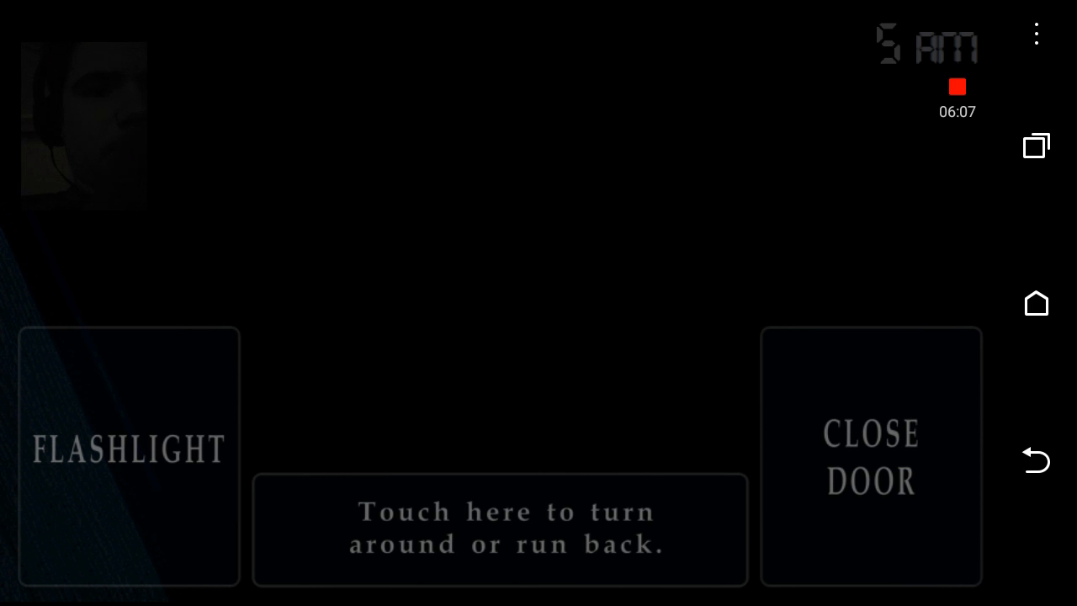
# - Check the closet once more, return to the hallway door, and turn around toward the bed
pyautogui.click(500, 529)
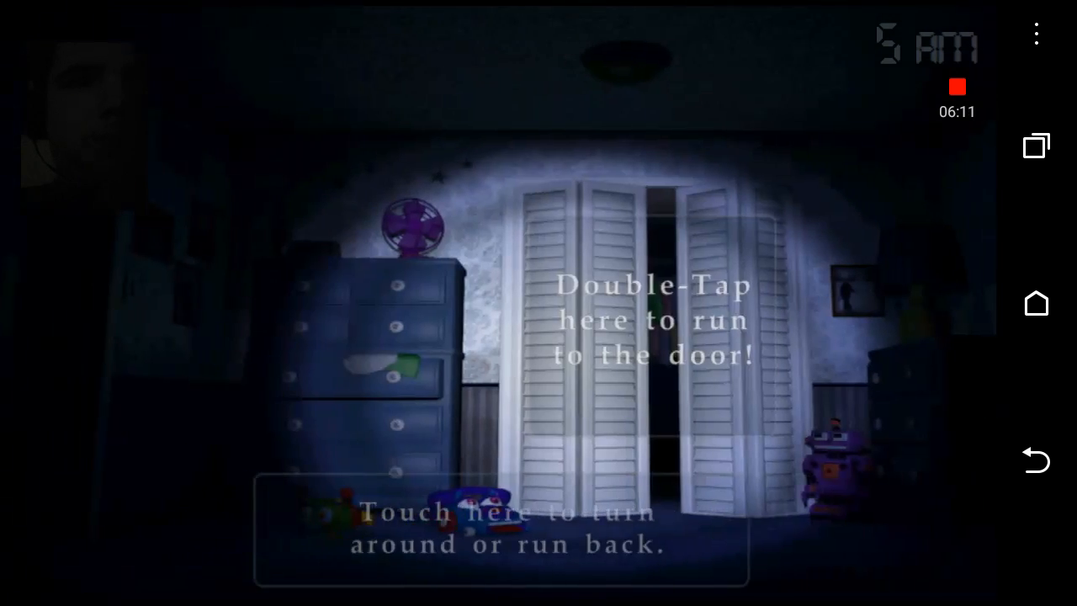
pyautogui.doubleClick(653, 337)
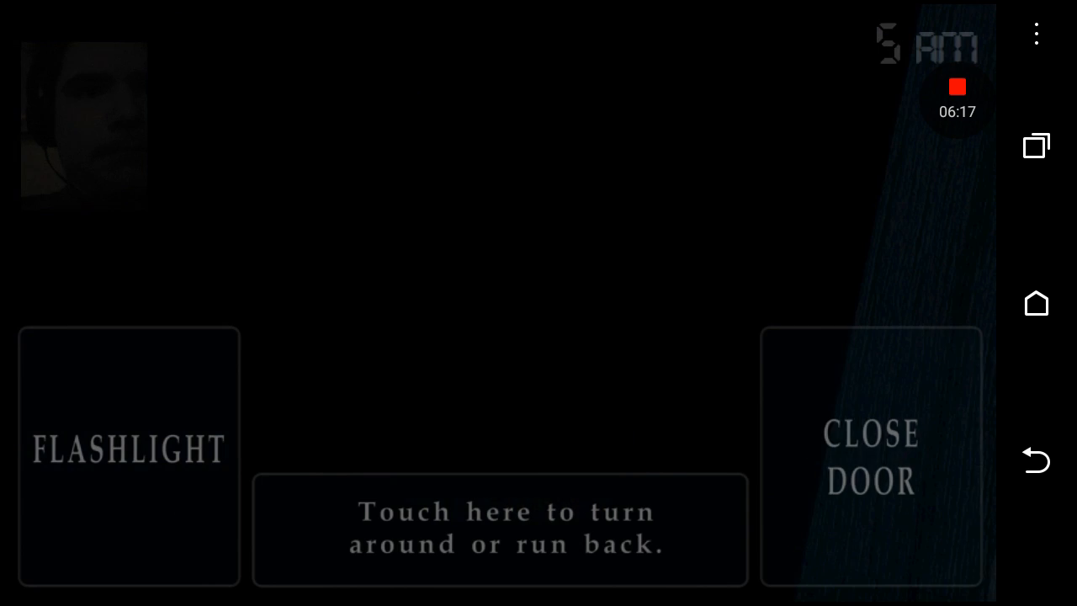
pyautogui.click(870, 457)
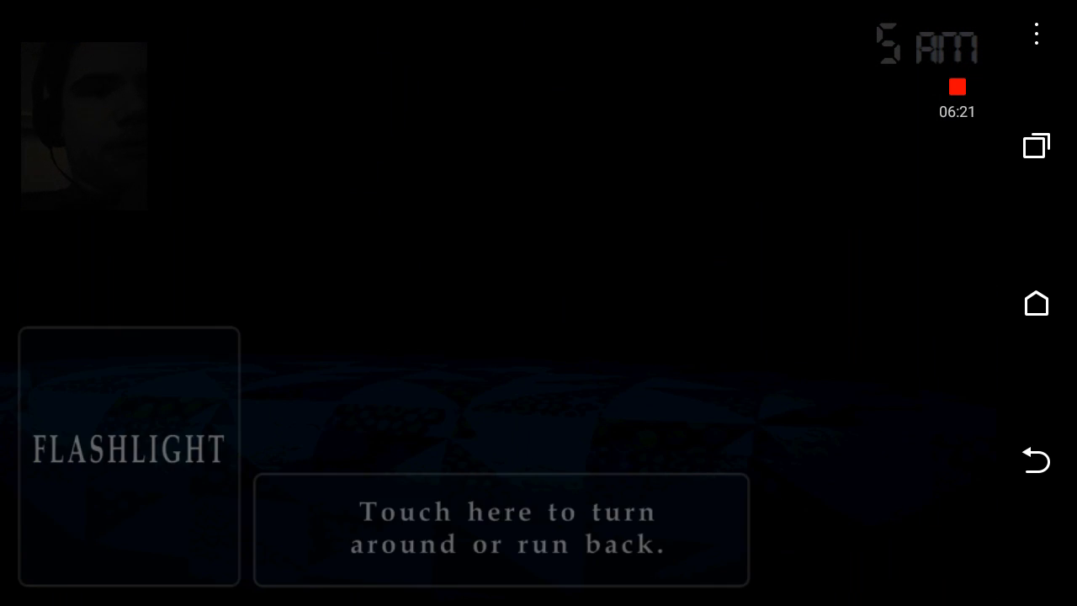